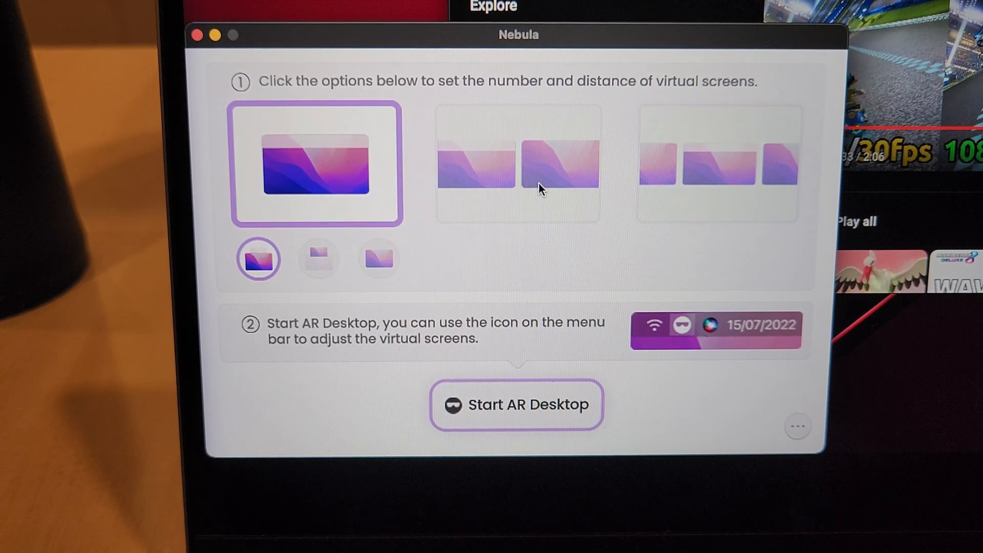
Choose the three-virtual-screen layout at the nearest distance and launch the AR Desktop
{"action": "left_click", "coordinate": [517, 164]}
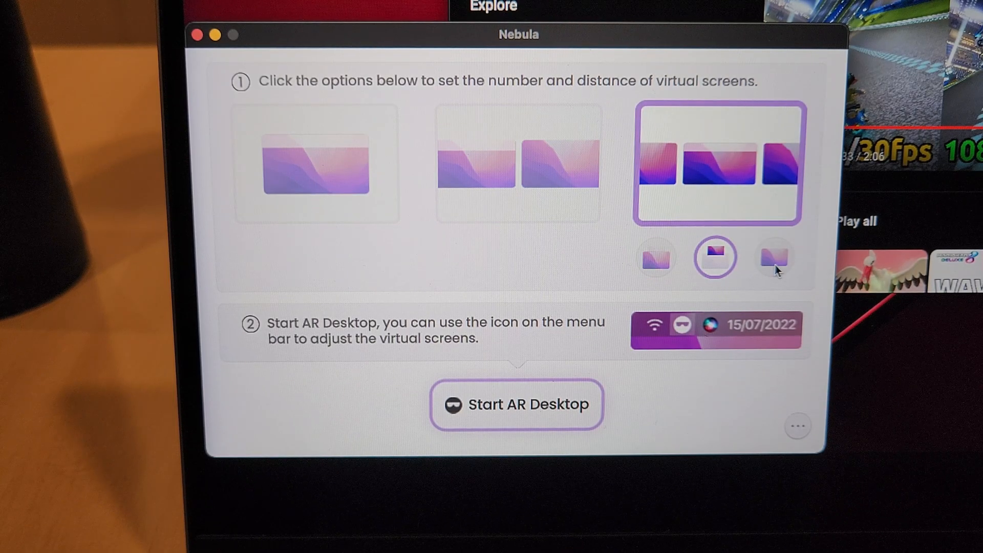
{"action": "left_click", "coordinate": [656, 258]}
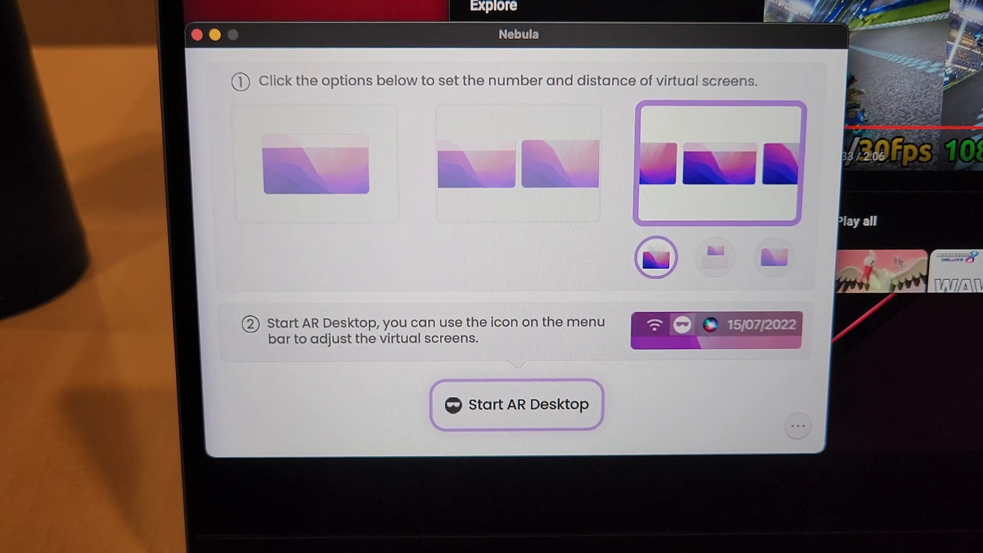
{"action": "left_click", "coordinate": [517, 404]}
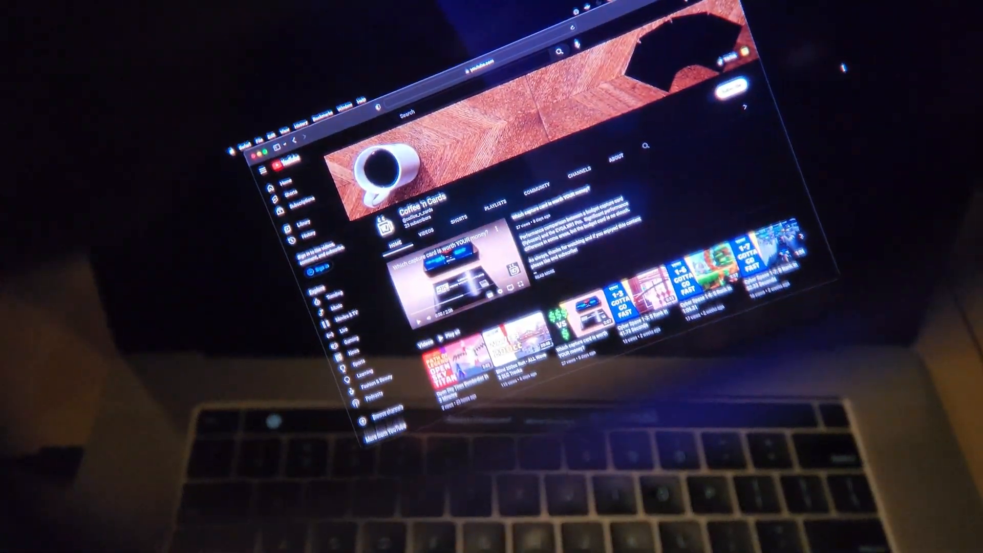